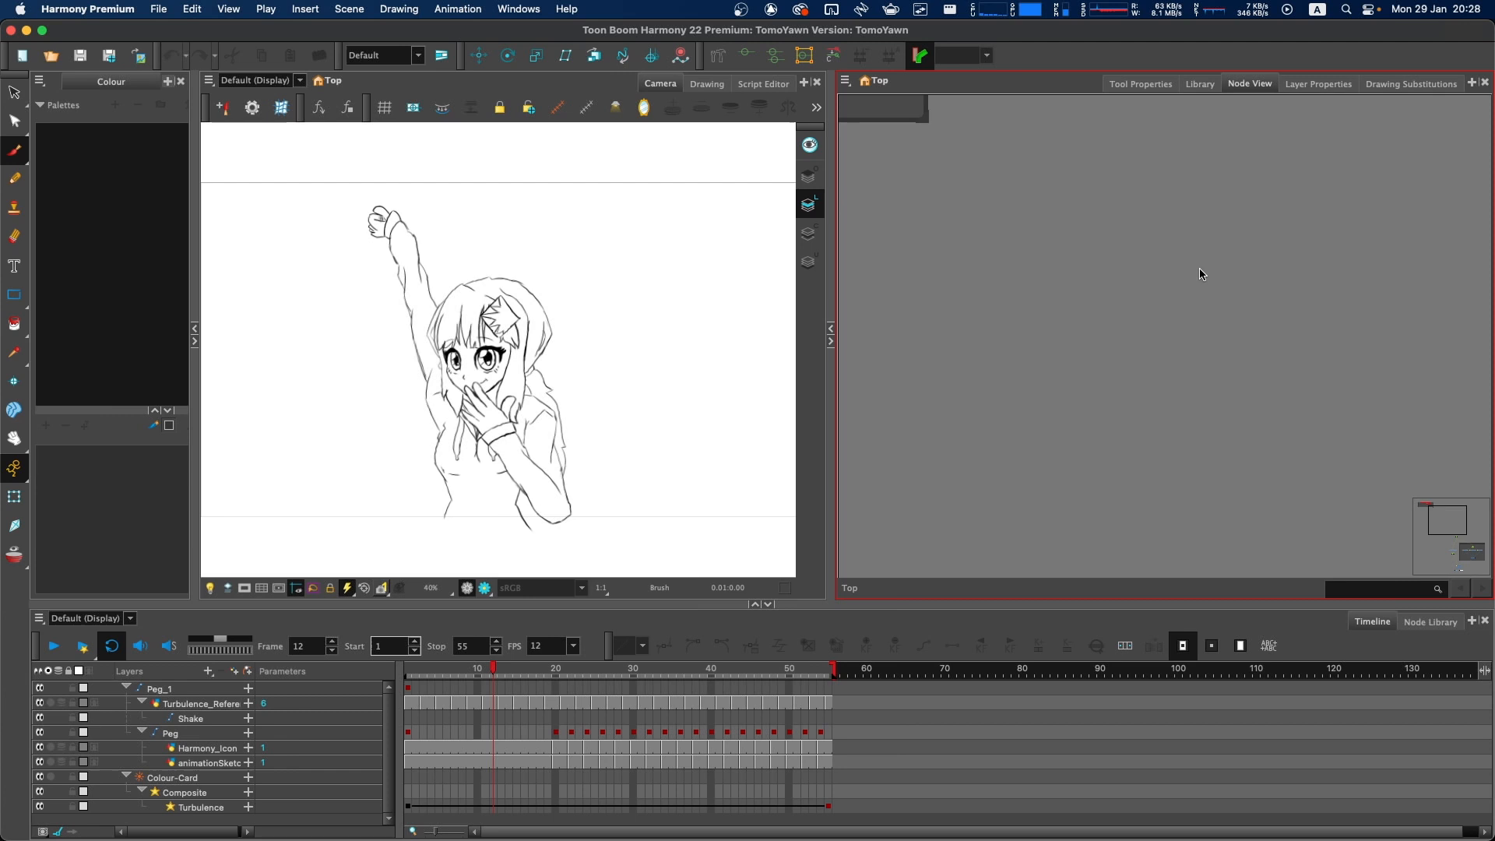
mouse_move(950, 95)
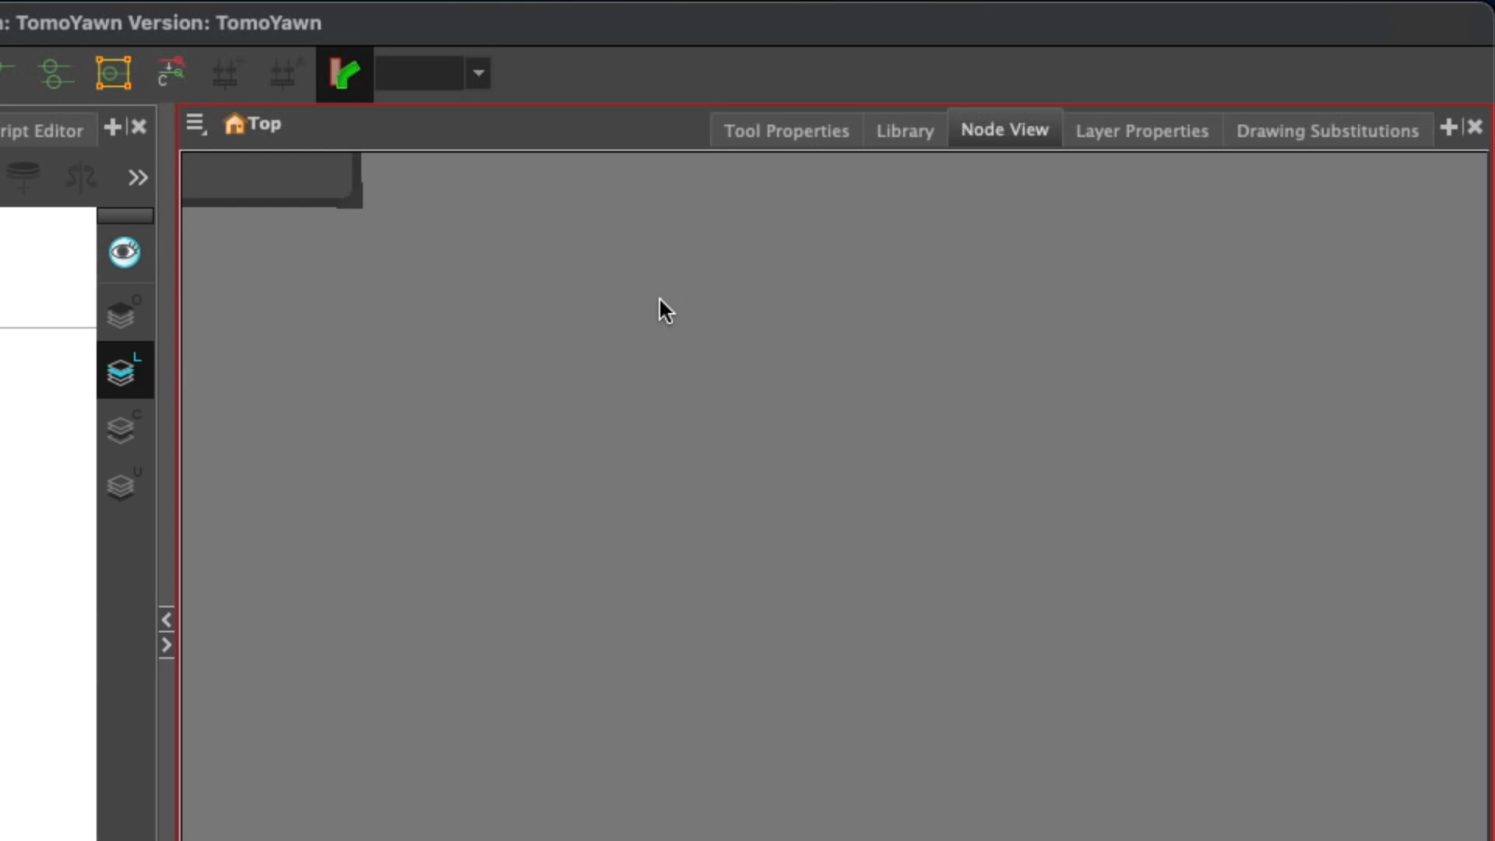
mouse_move(494, 131)
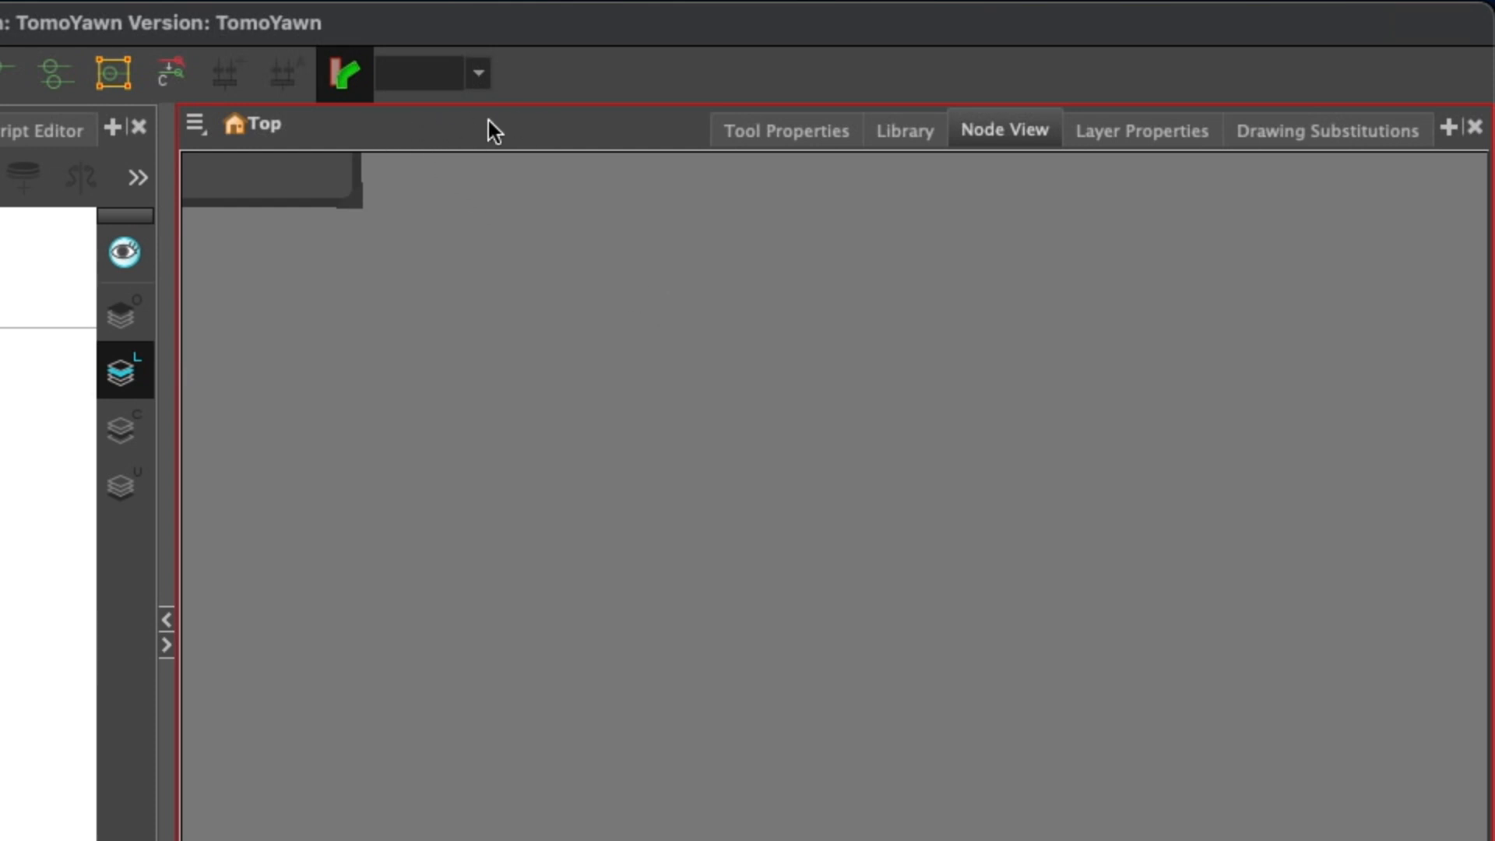
Show the Node View toolbar from the panel's toolbar list
click(196, 124)
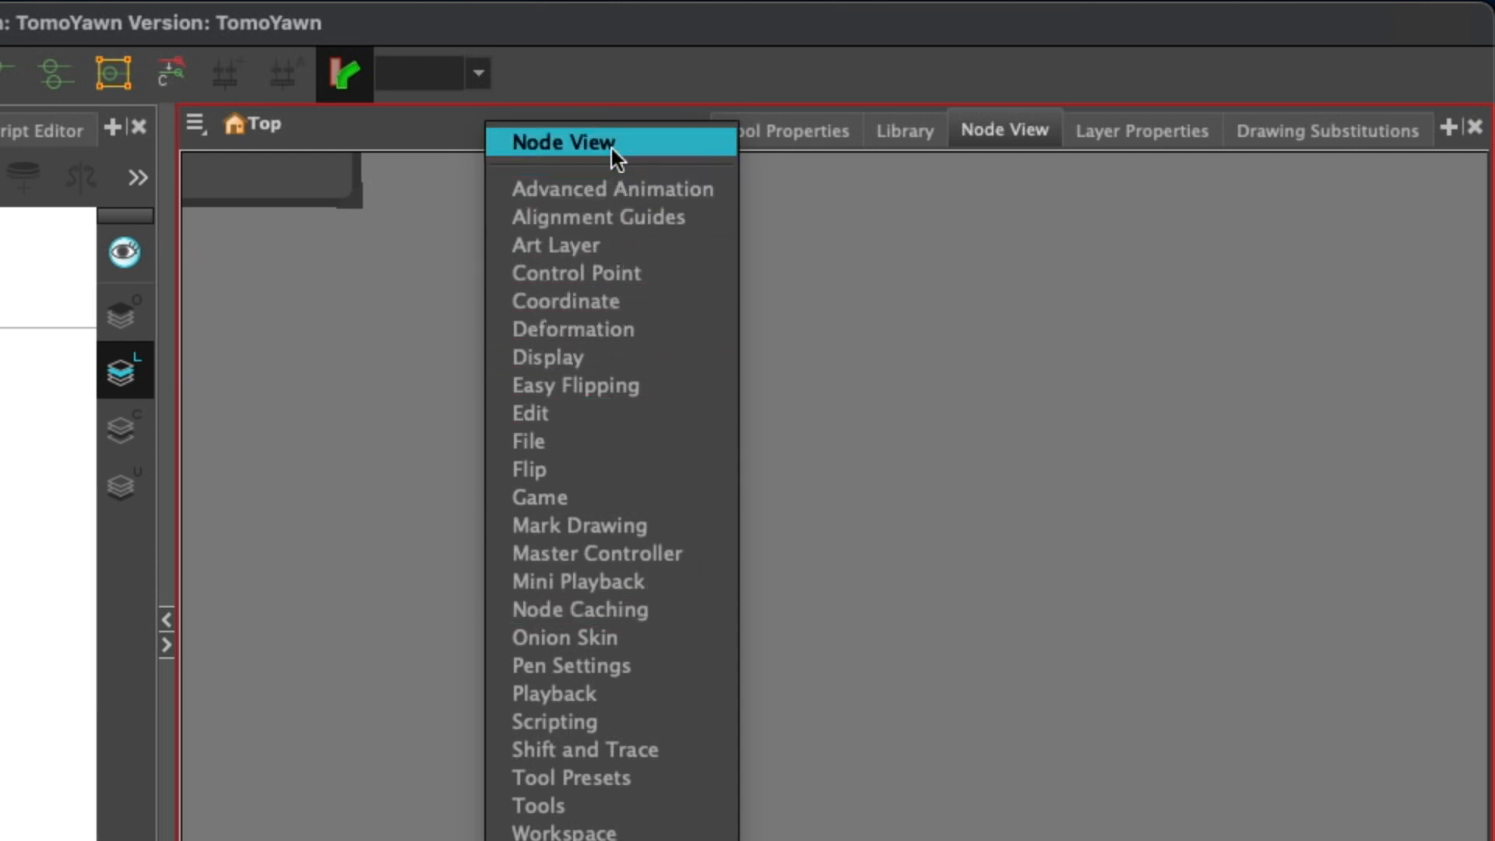
click(562, 142)
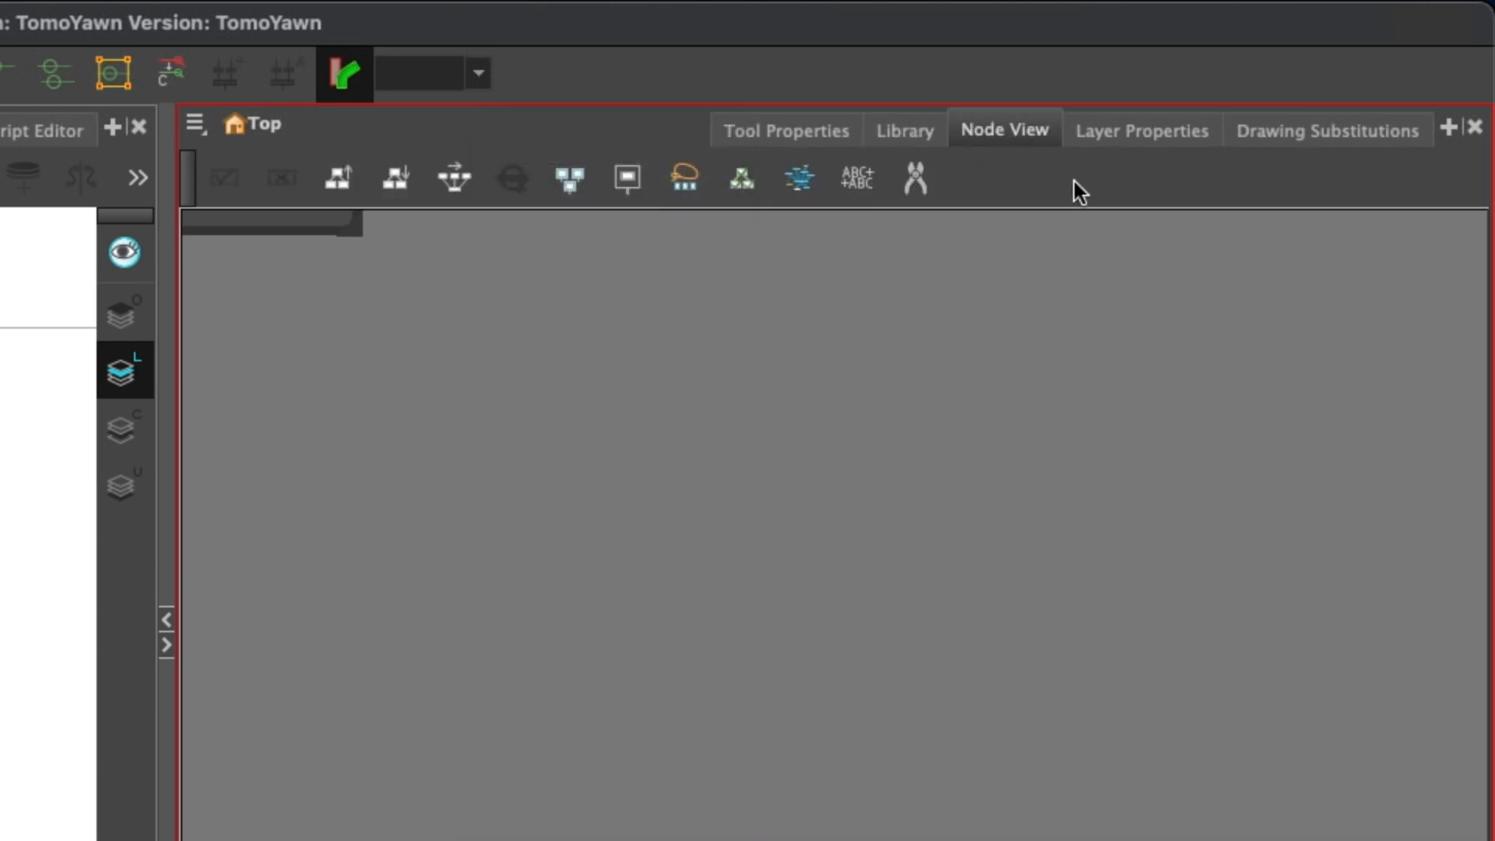
View the Layer Properties of the animationSketch layer
click(1140, 129)
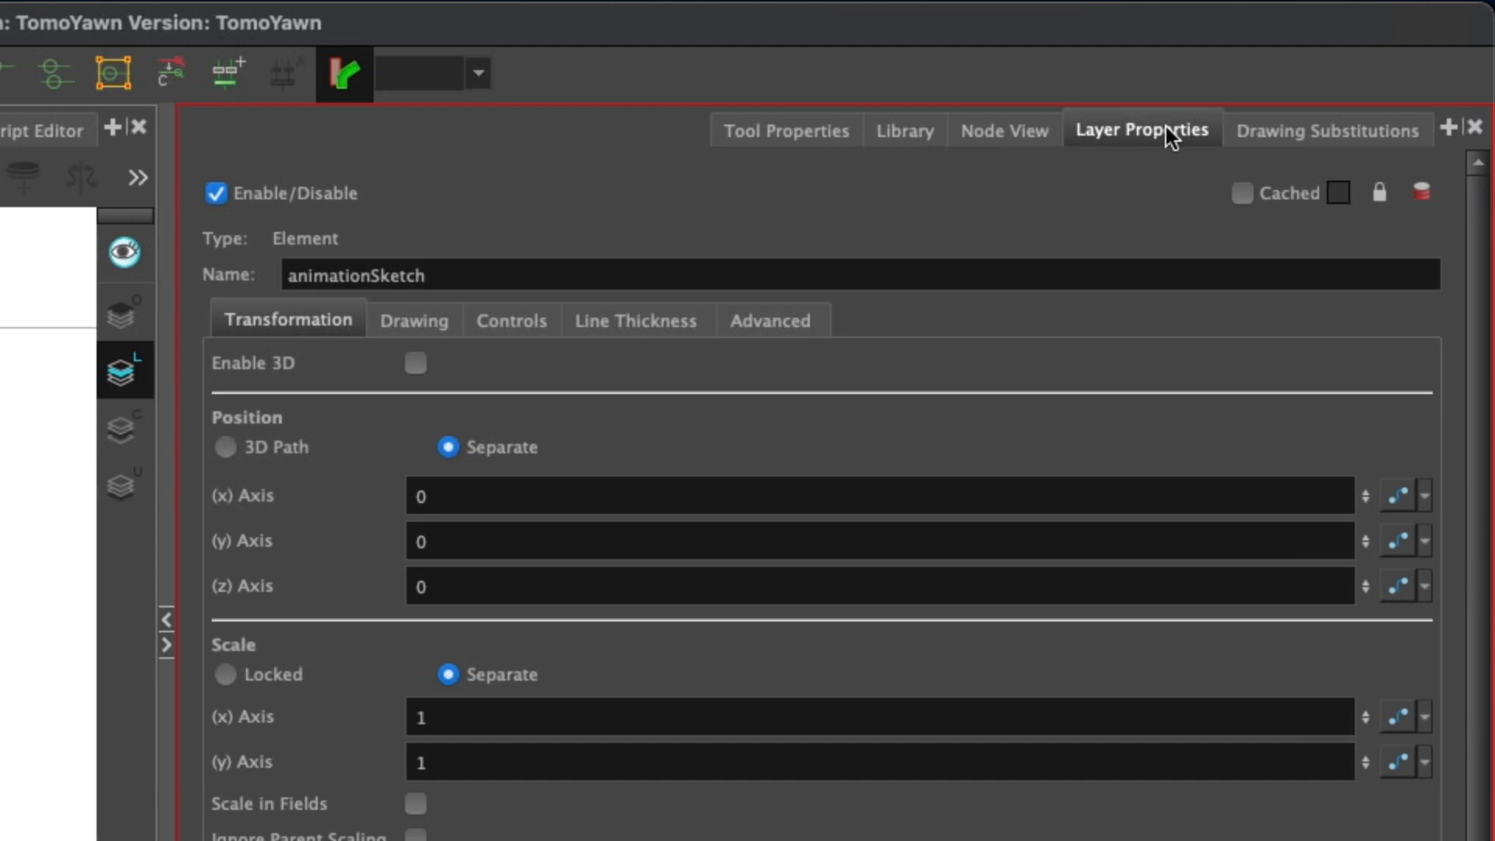
mouse_move(625, 146)
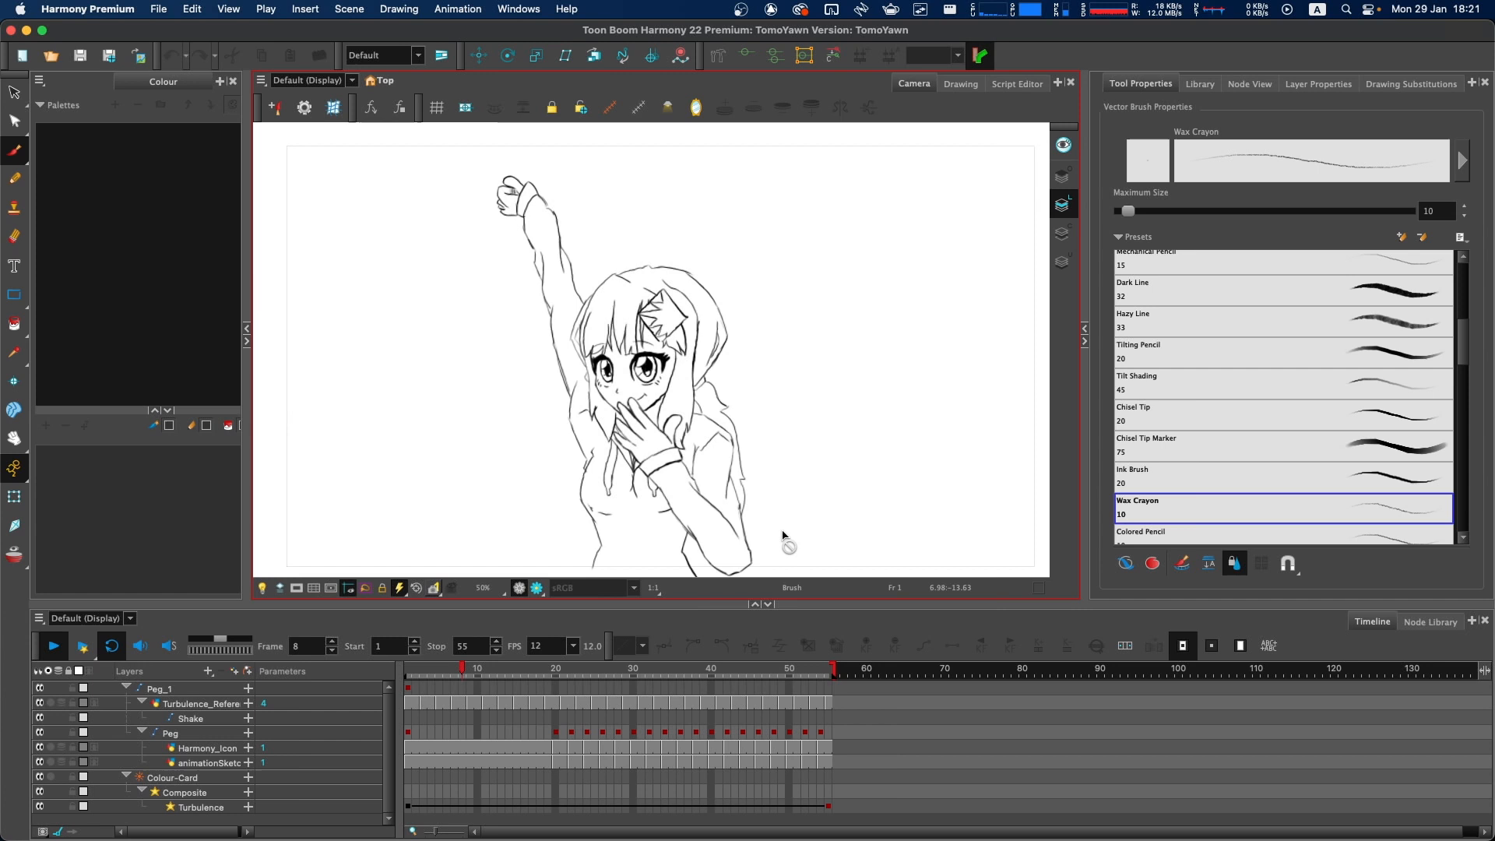
click(651, 668)
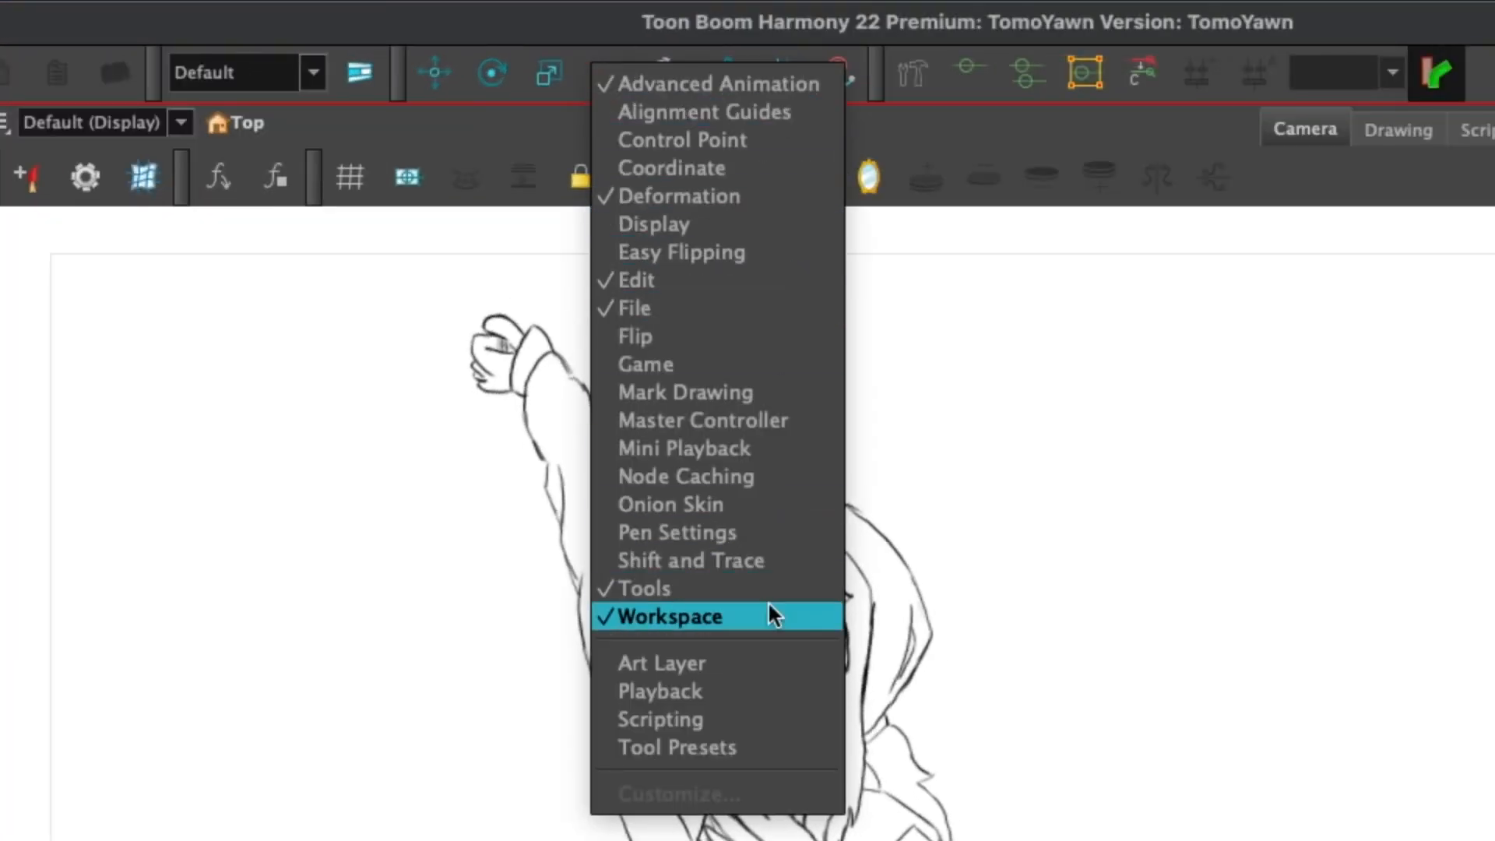
mouse_move(773, 589)
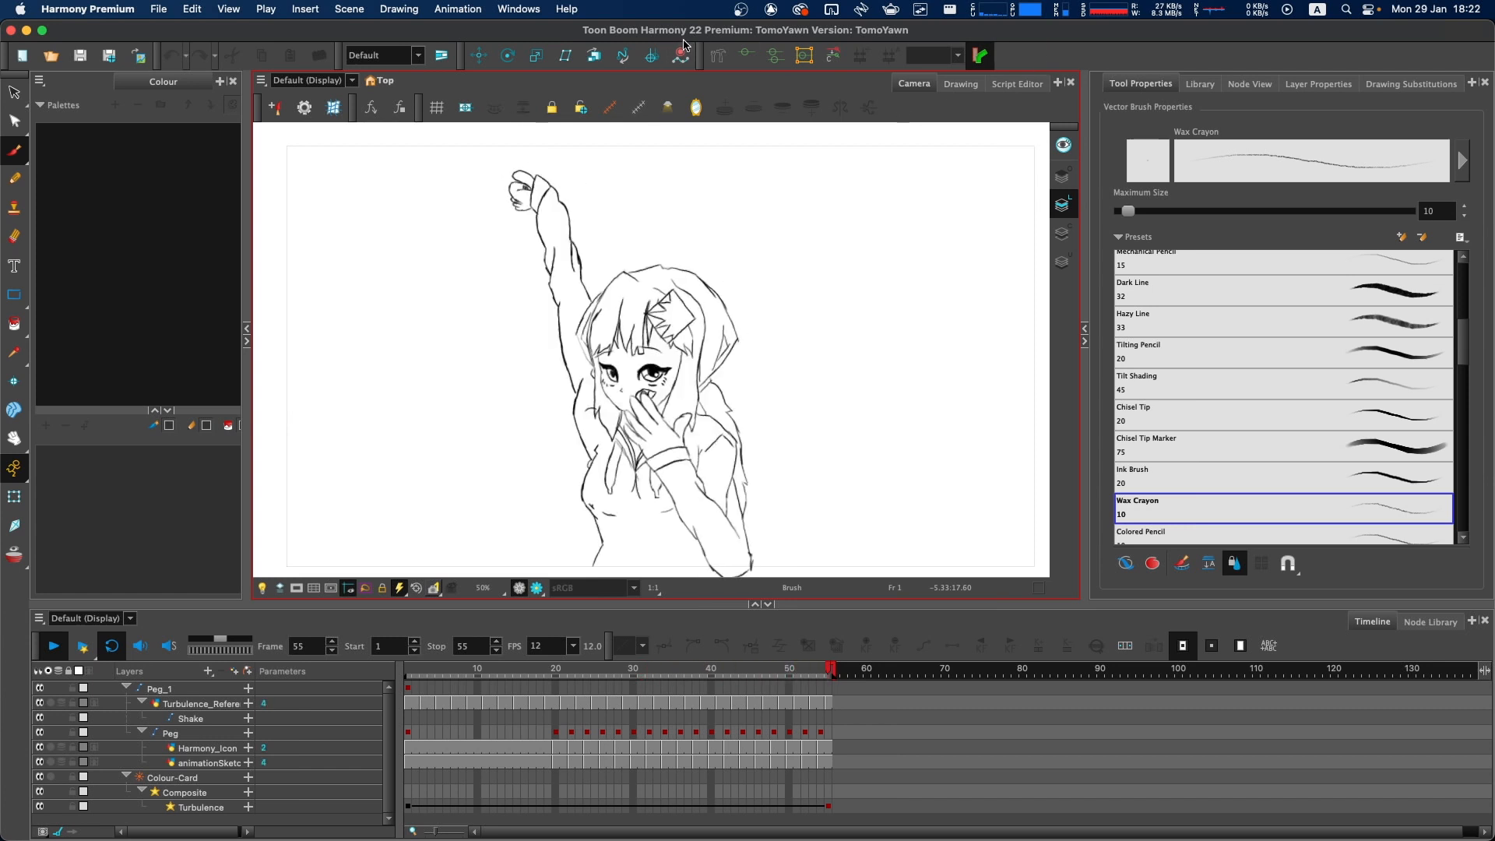
click(553, 668)
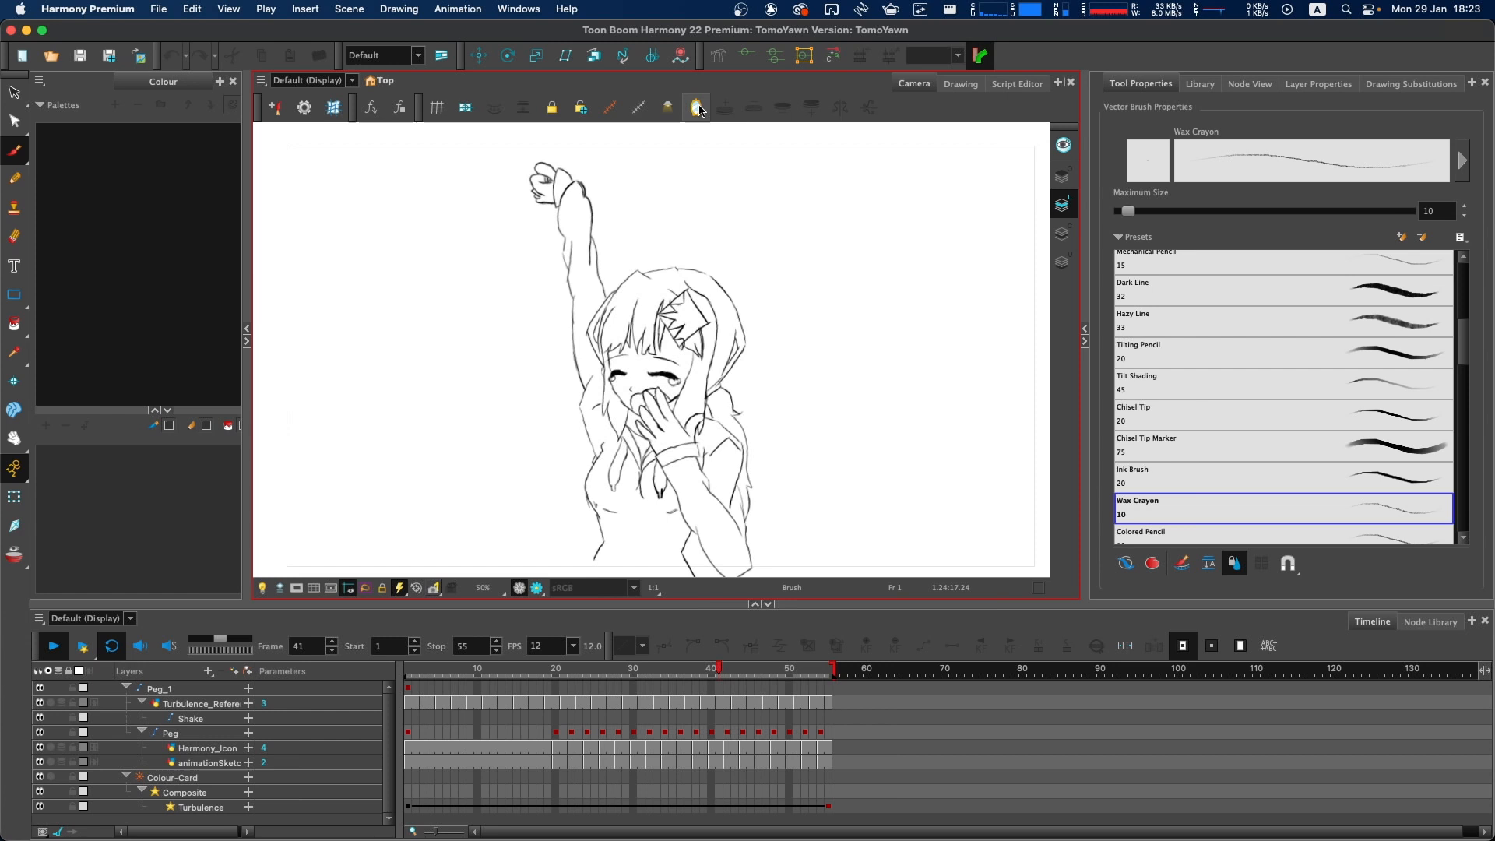
click(694, 106)
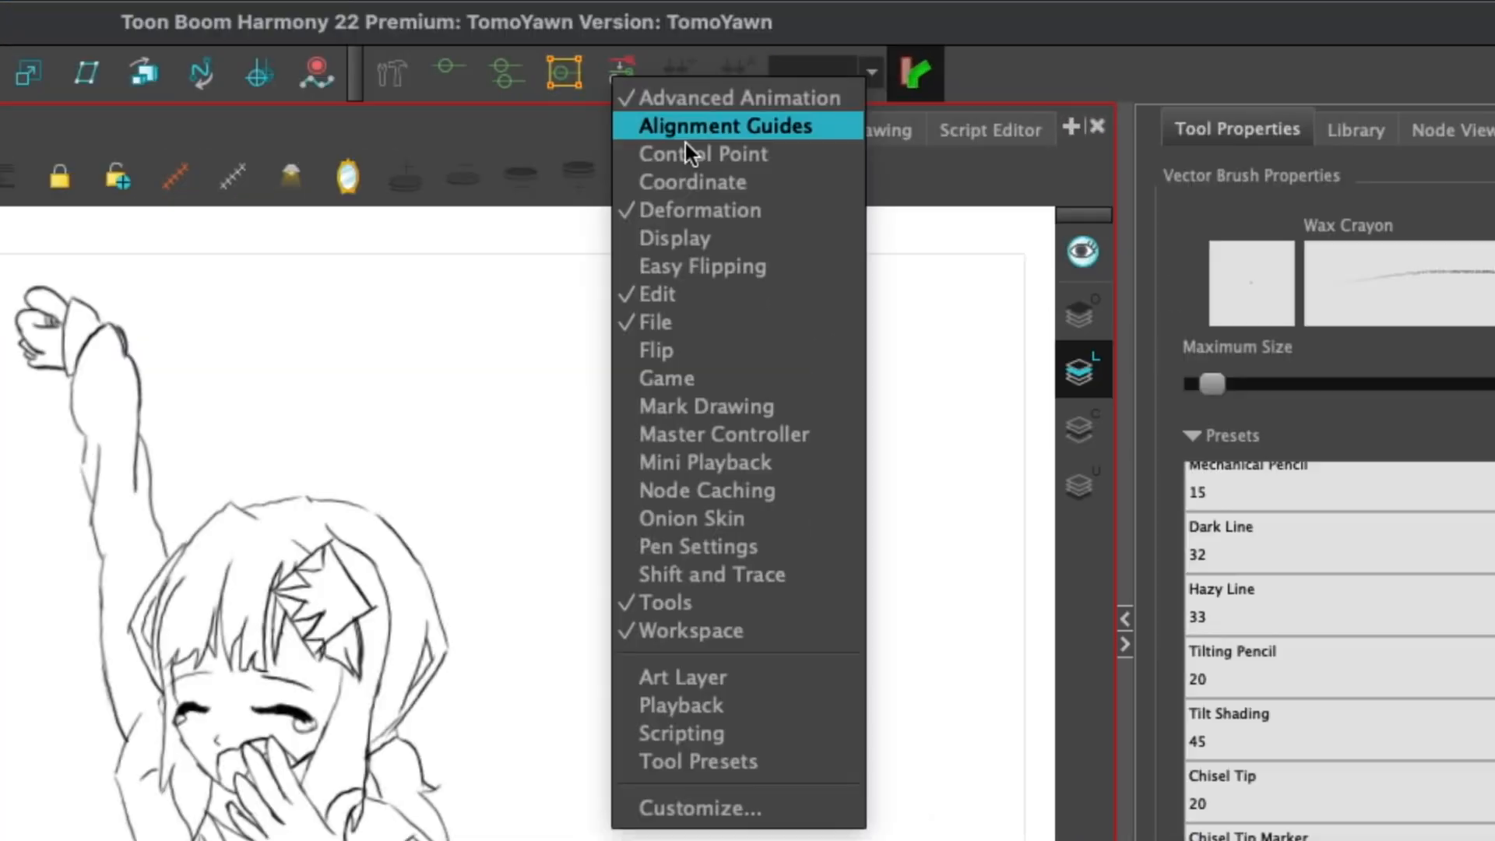
Customize the Deformation toolbar in Toolbar Manager, adding the Show Deformation Mesh tool
click(700, 211)
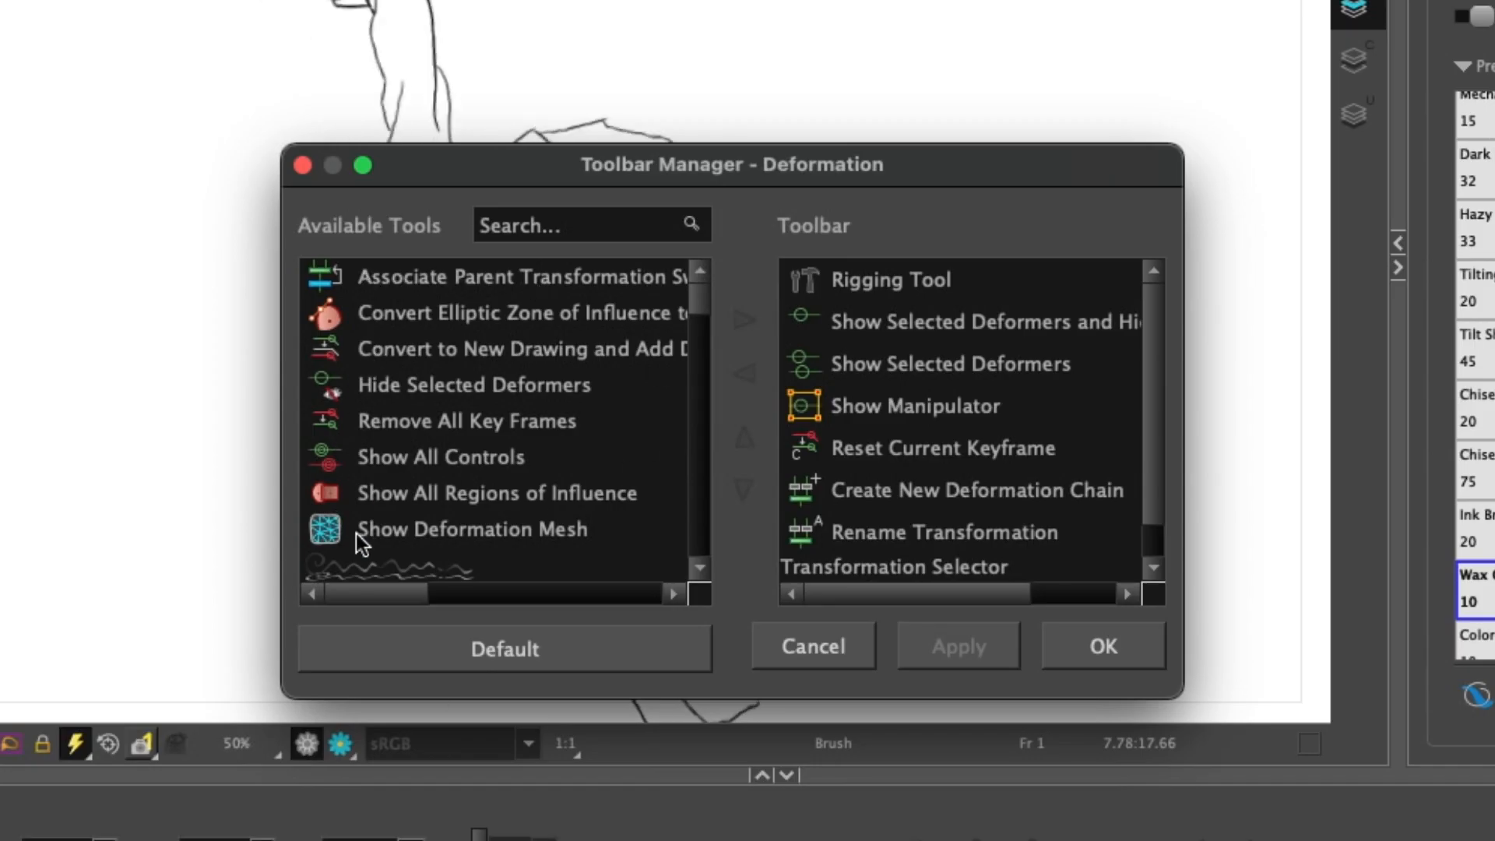
click(944, 531)
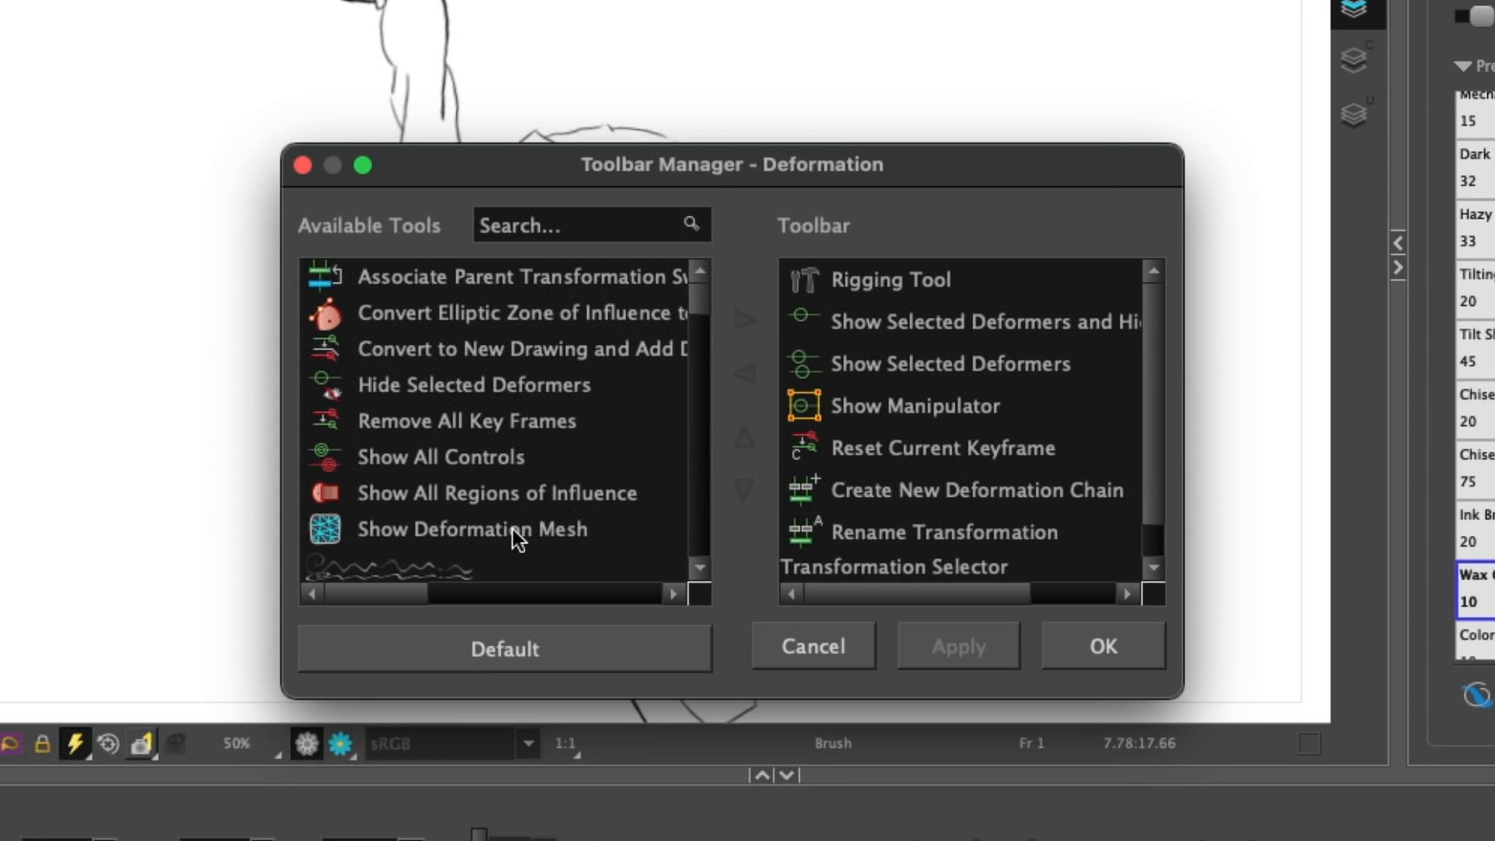
click(471, 529)
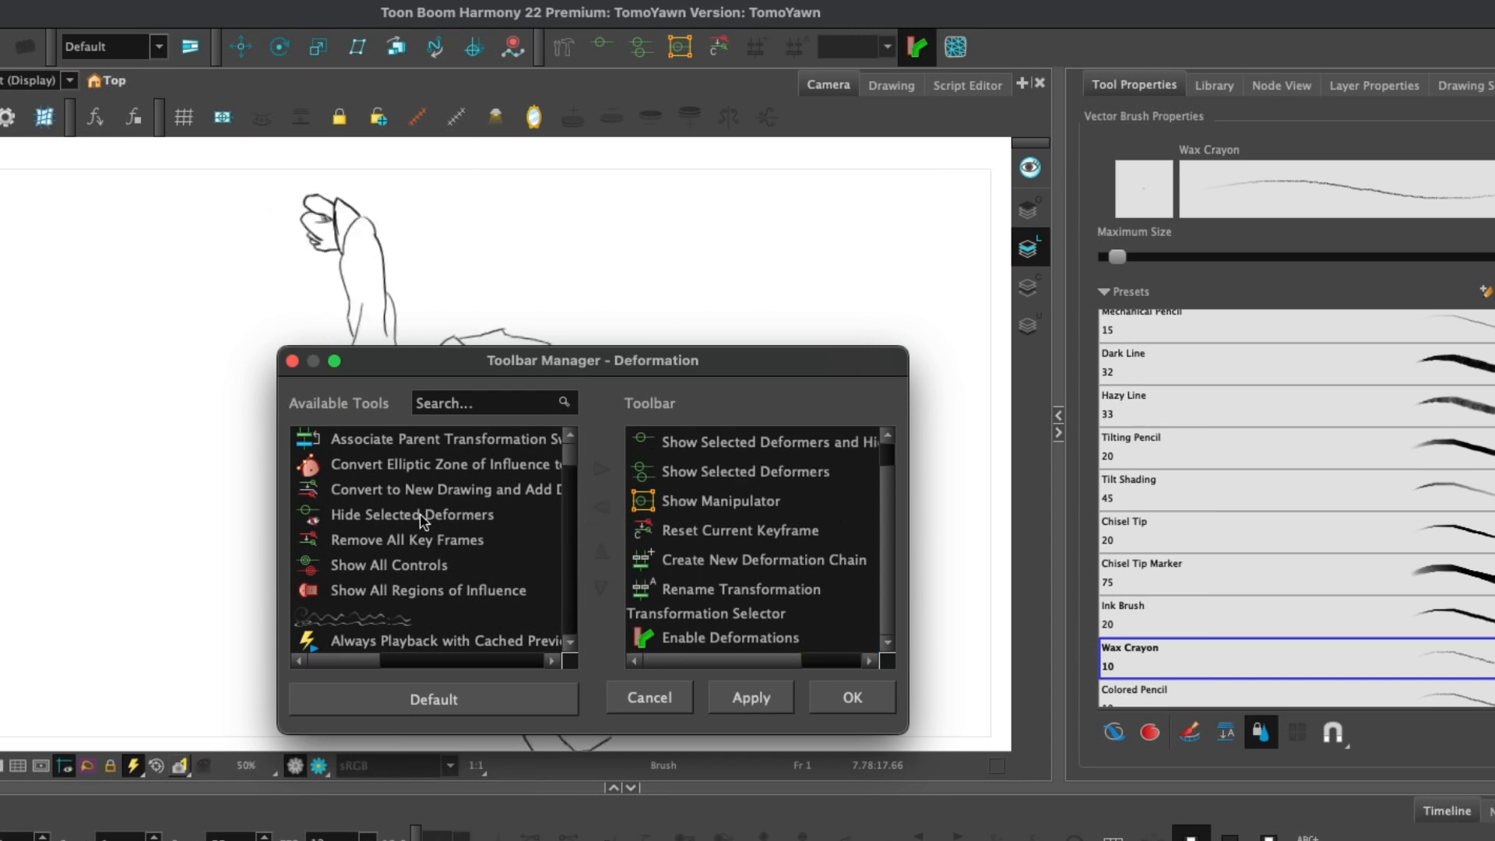
click(751, 697)
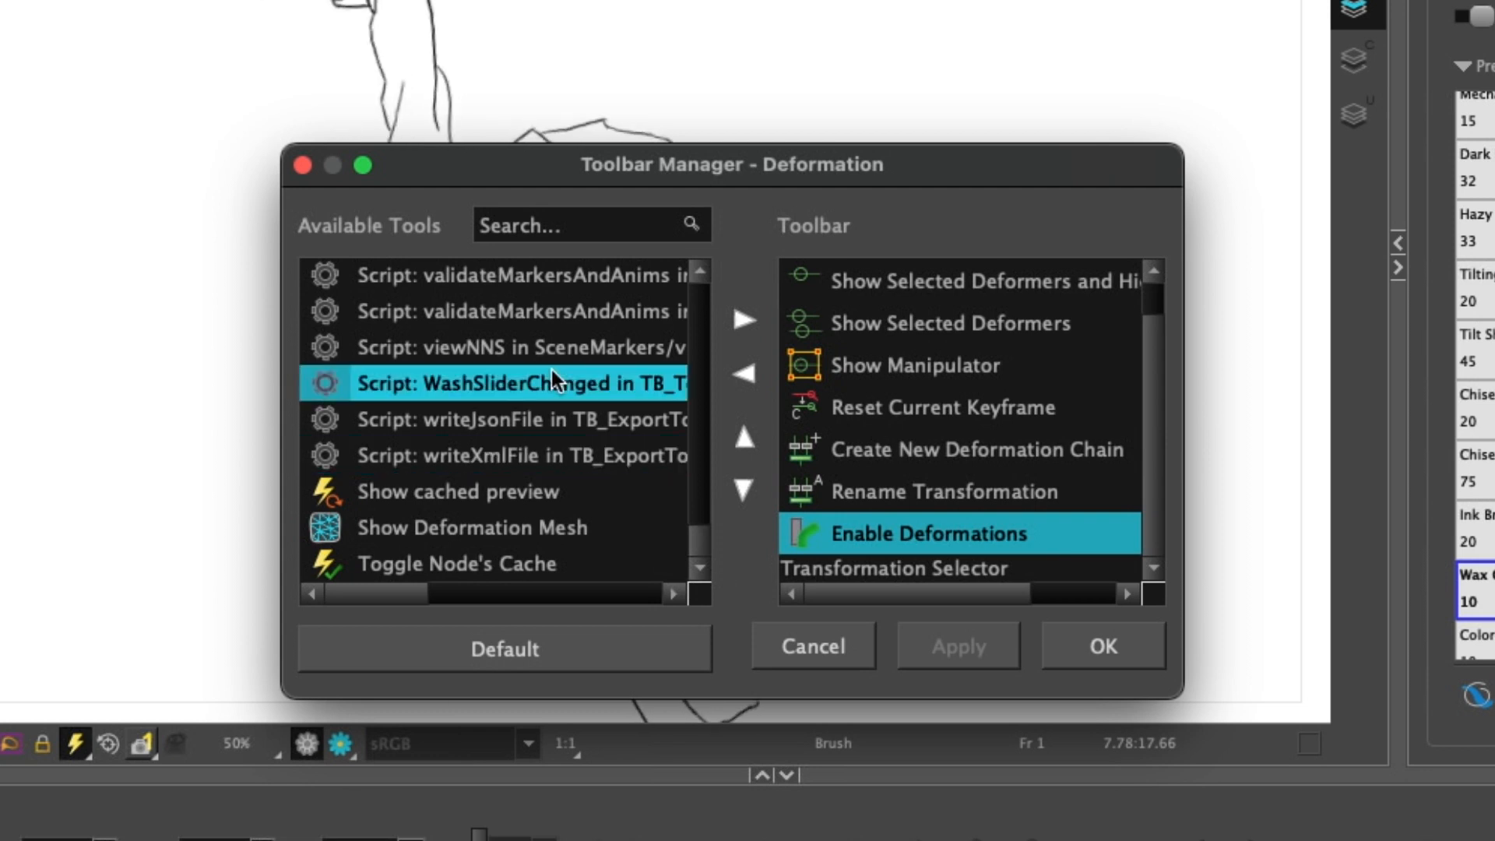
mouse_move(558, 468)
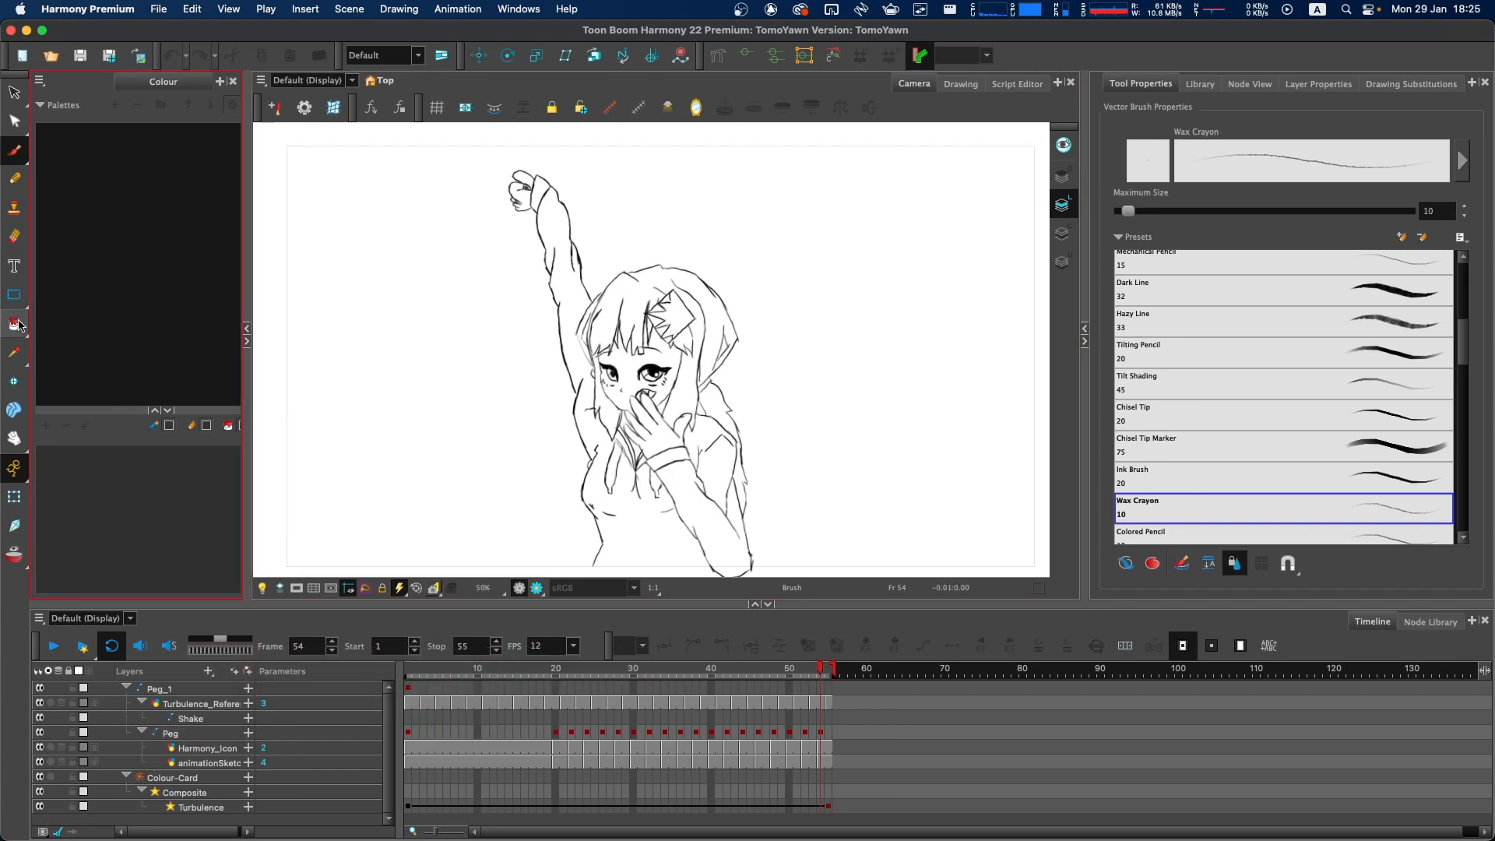
Enable Flat Tool Toolbar (Requires Relaunch) in Preferences General and confirm
click(15, 324)
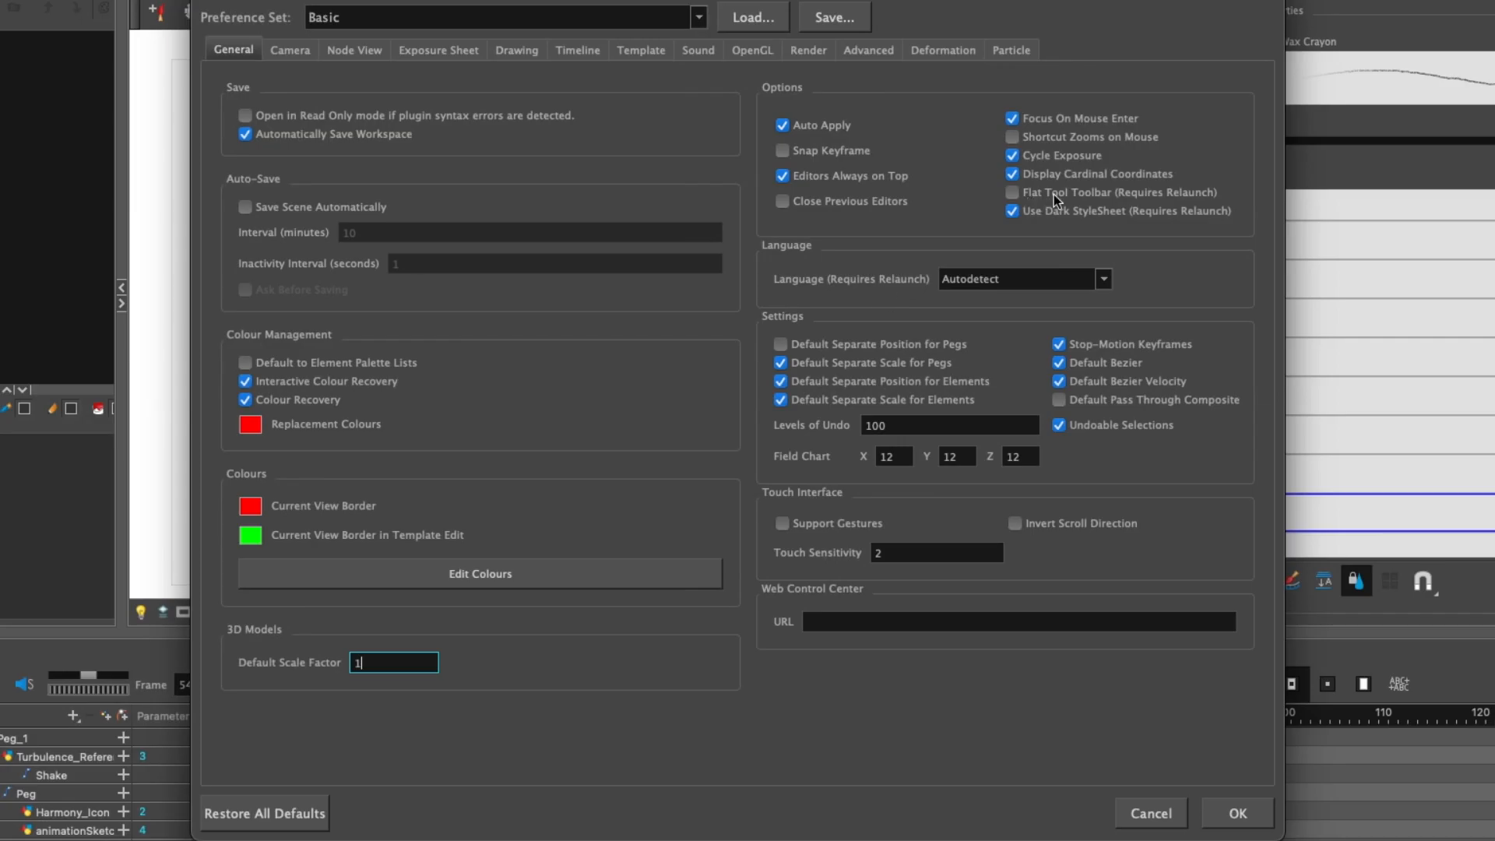
click(1013, 192)
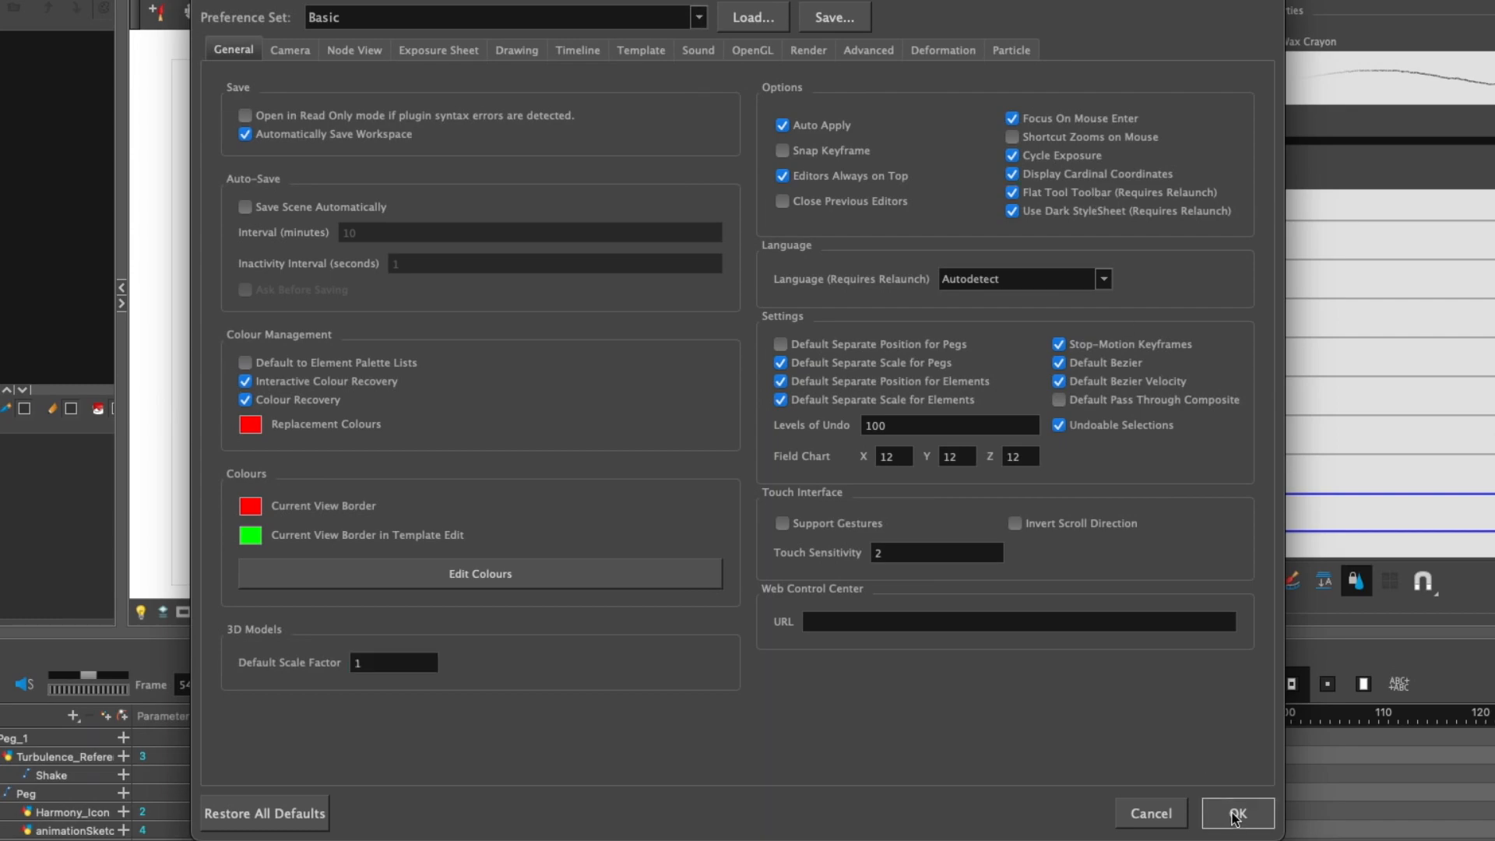
click(1236, 813)
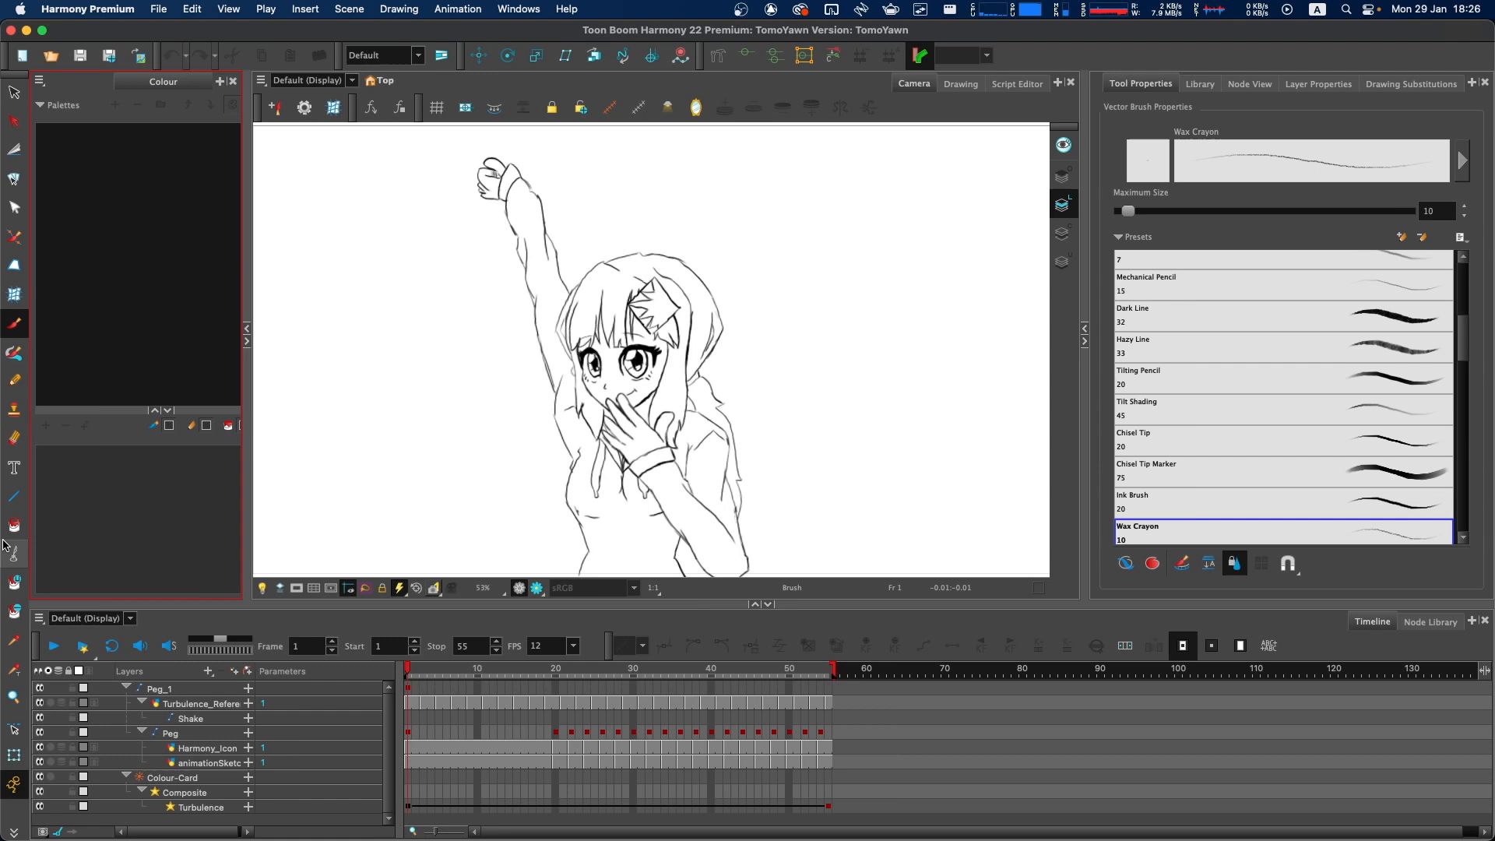
mouse_move(10, 134)
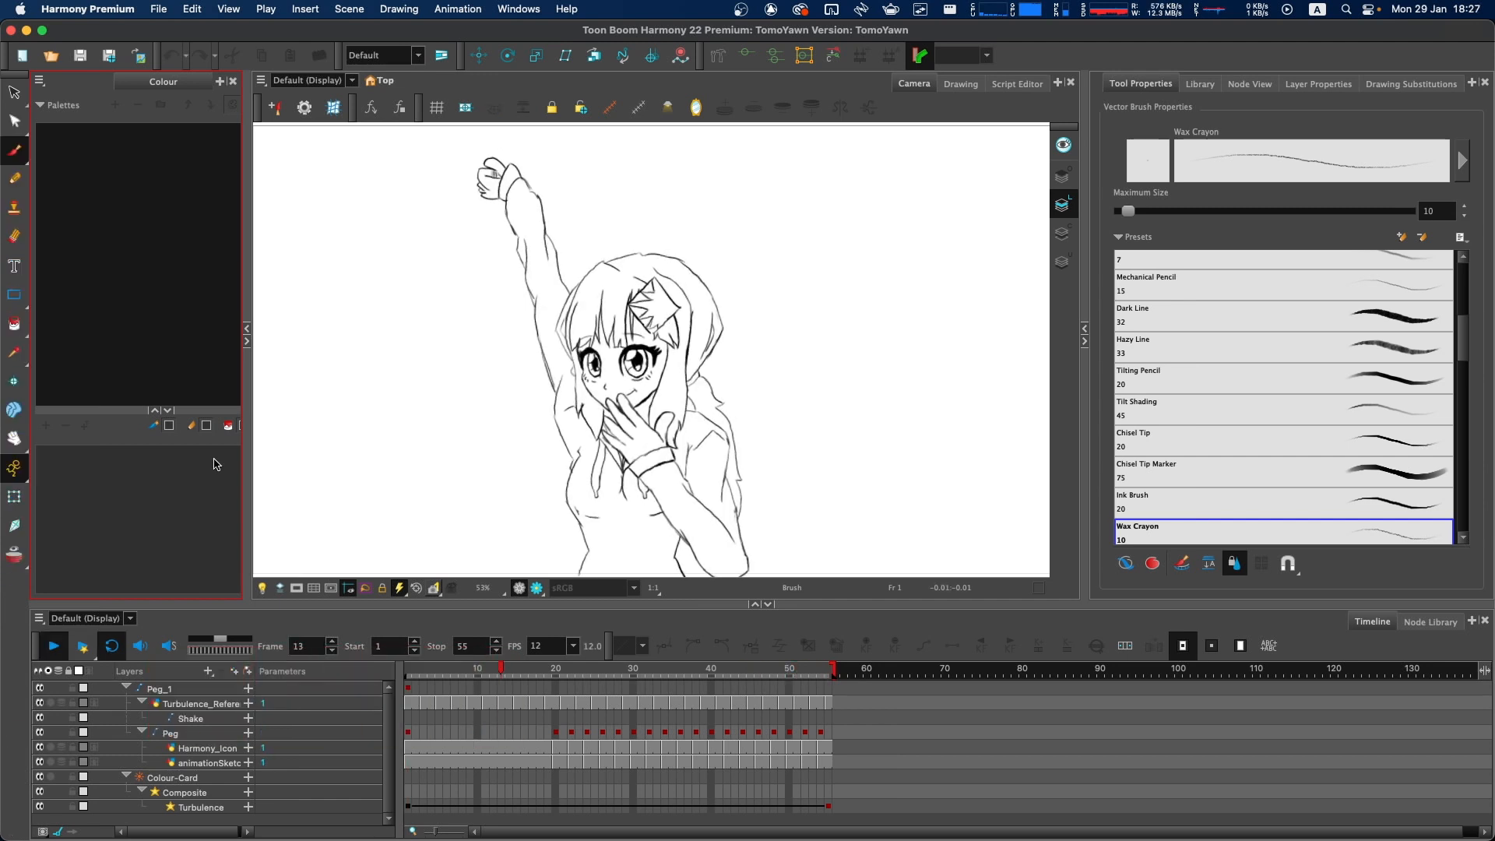
Play back the sketch animation after reverting to the grouped Tools toolbar
click(711, 668)
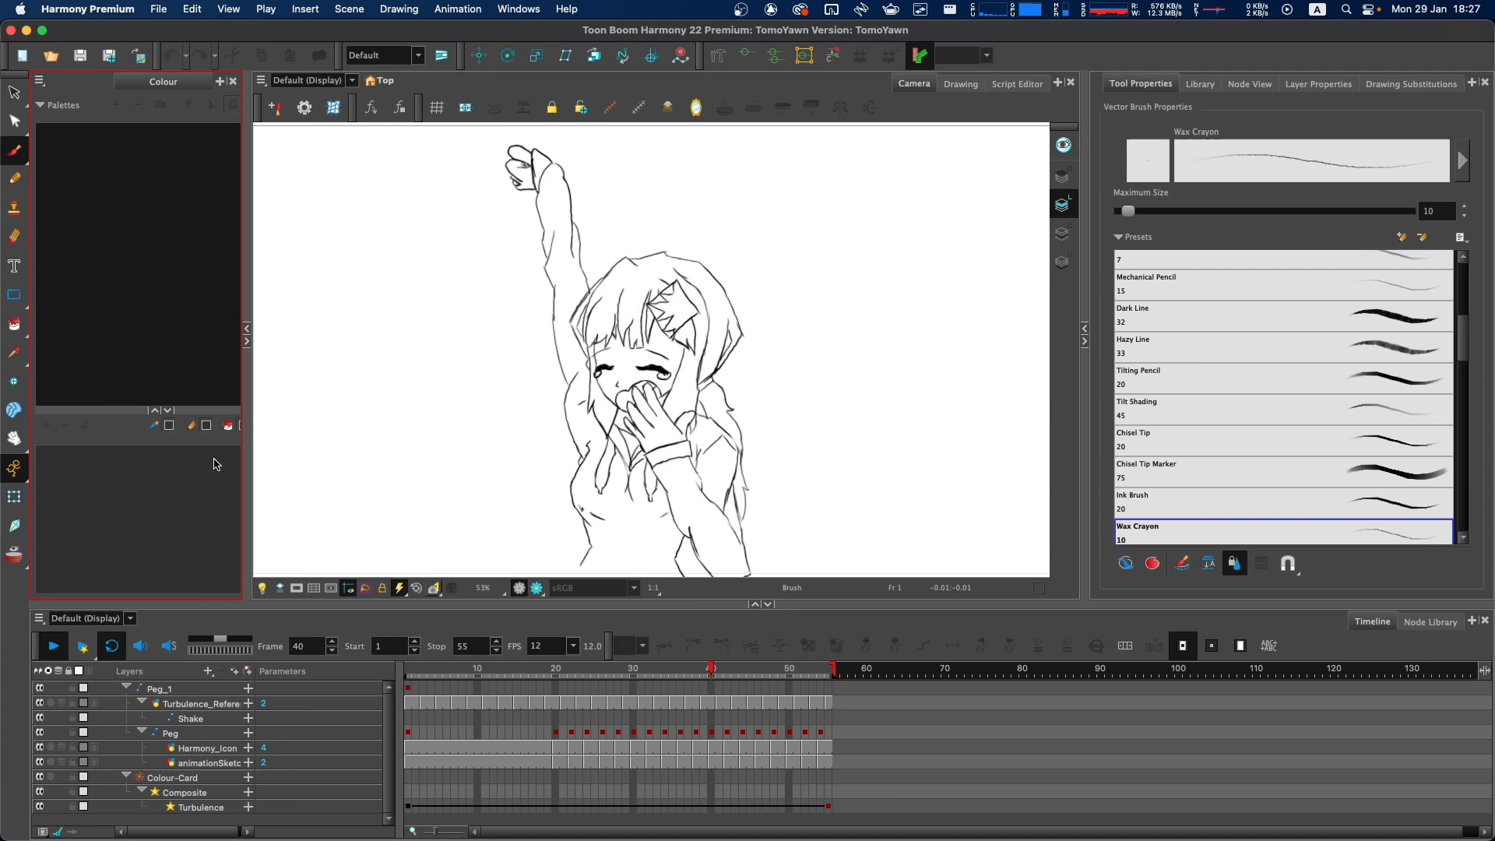